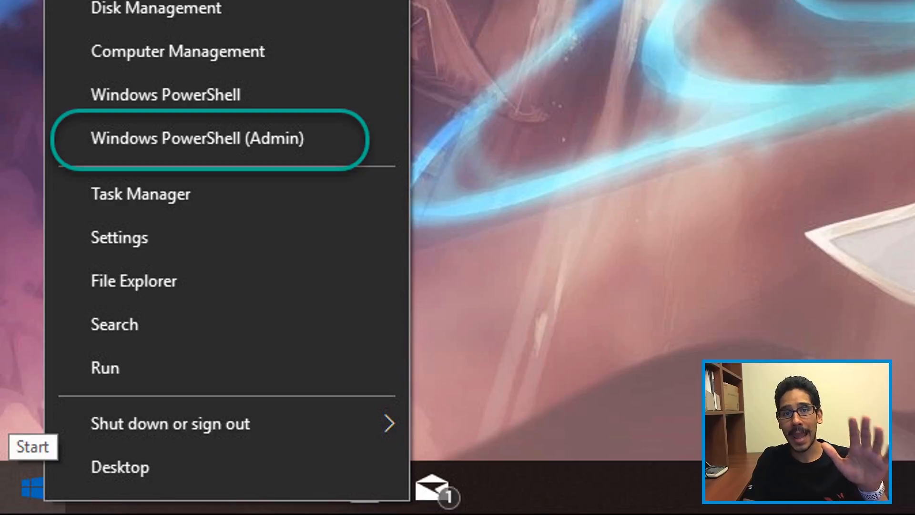
Step: Launch Windows PowerShell (Admin) from the Start menu and approve elevation
left_click(197, 138)
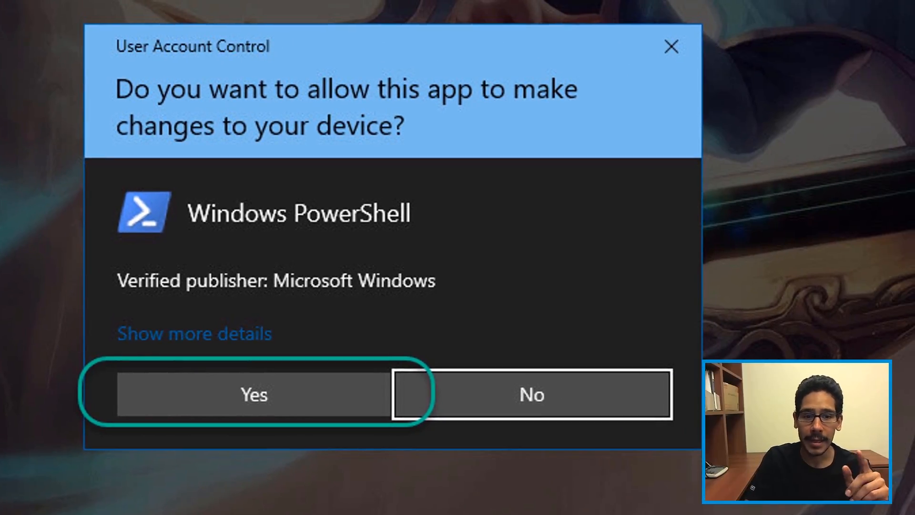
left_click(254, 394)
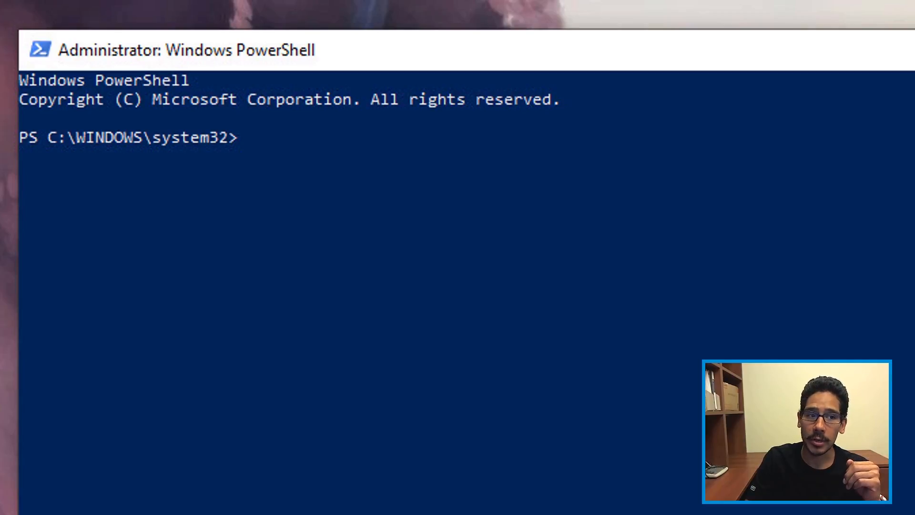
type("Set-MpPreference -PUAProtection 1")
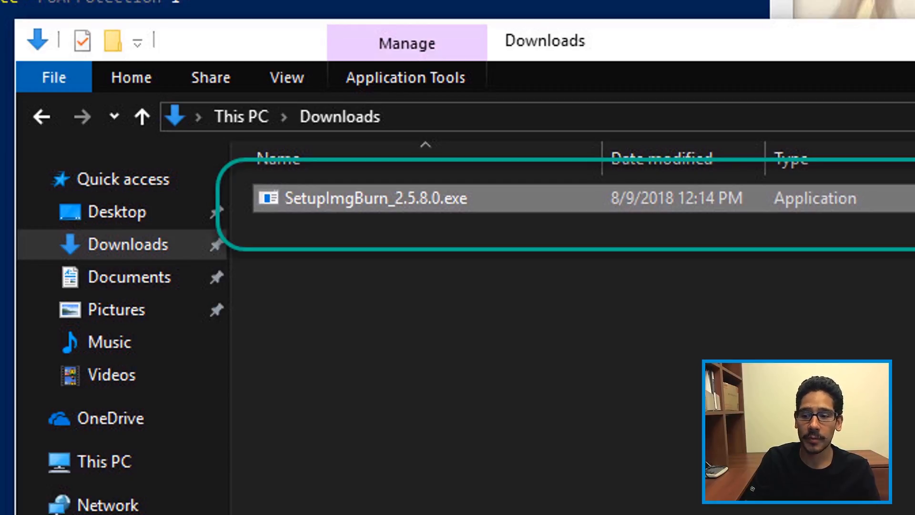
Step: Run SetupImgBurn_2.5.8.0.exe, accept the license, and keep default components, folder and shortcuts
double_click(375, 198)
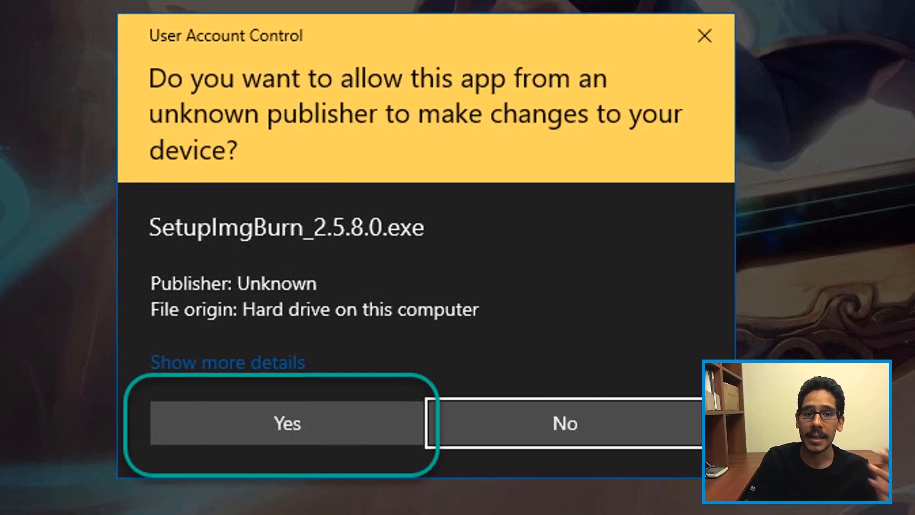
left_click(287, 423)
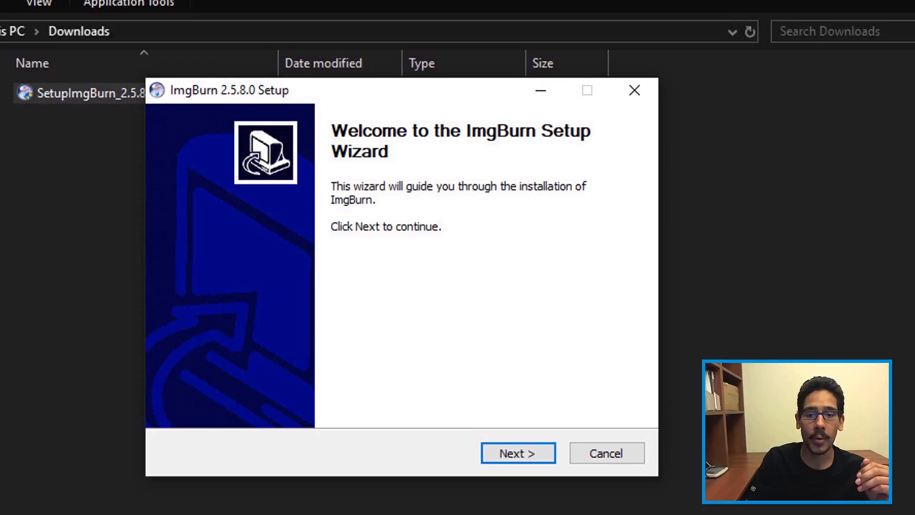
left_click(518, 453)
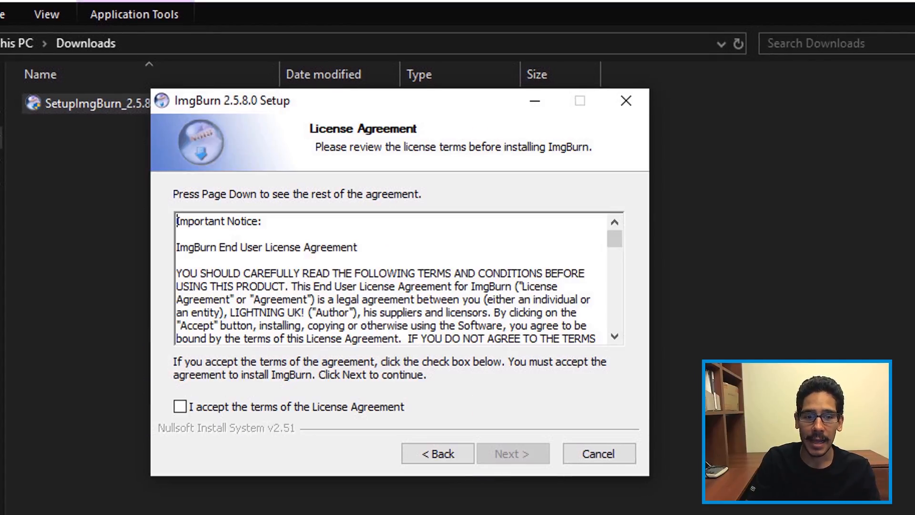
left_click(512, 454)
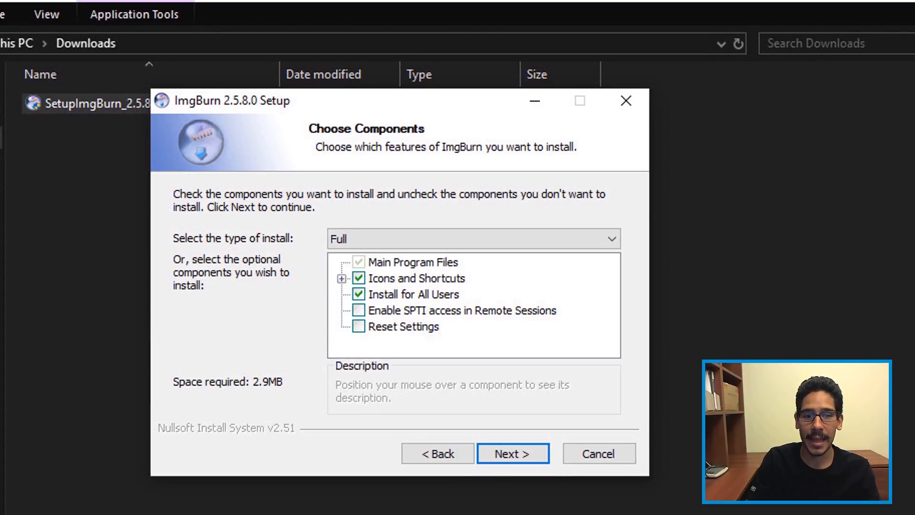
left_click(513, 453)
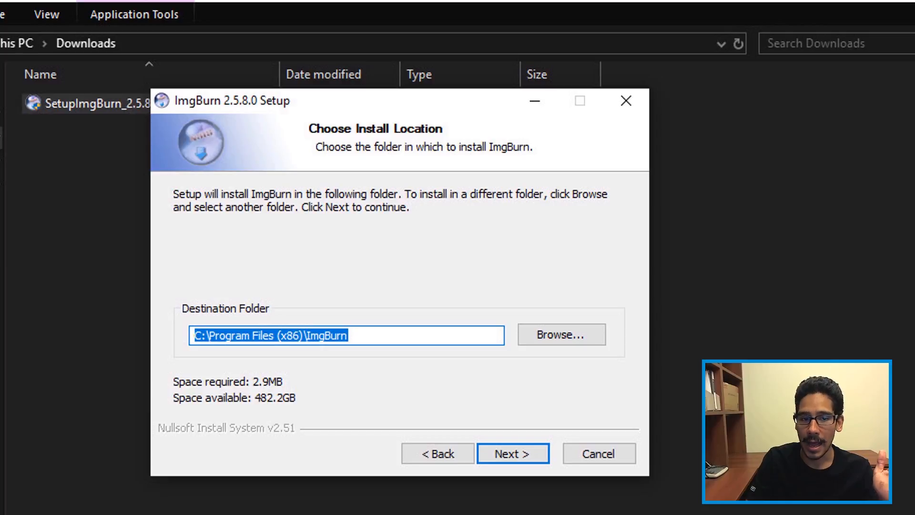
left_click(513, 454)
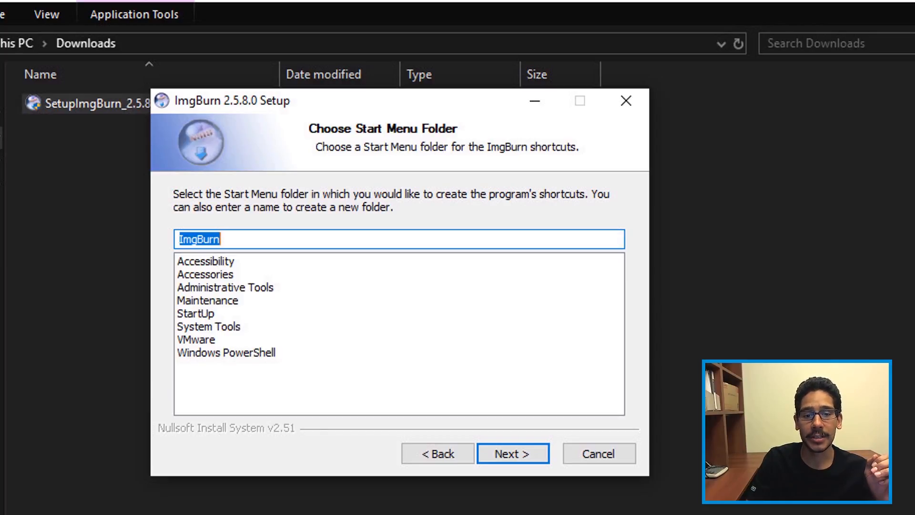
left_click(512, 453)
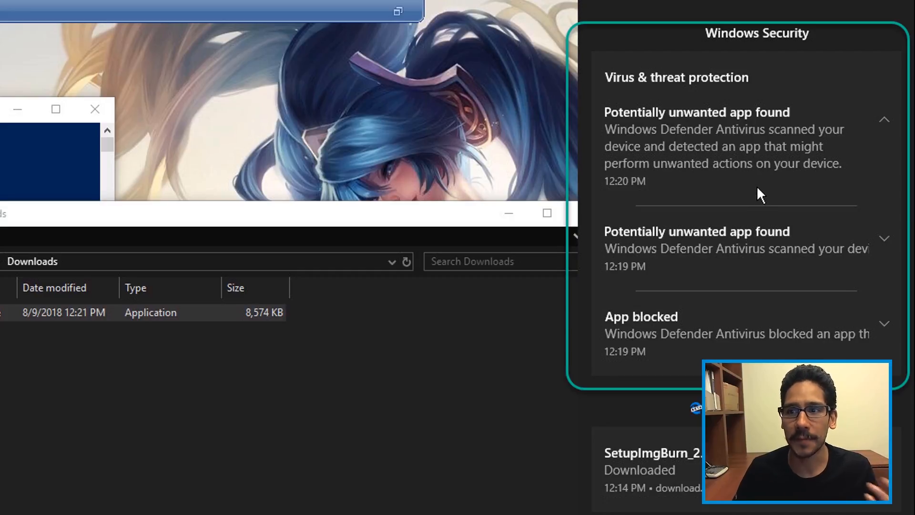
mouse_move(749, 270)
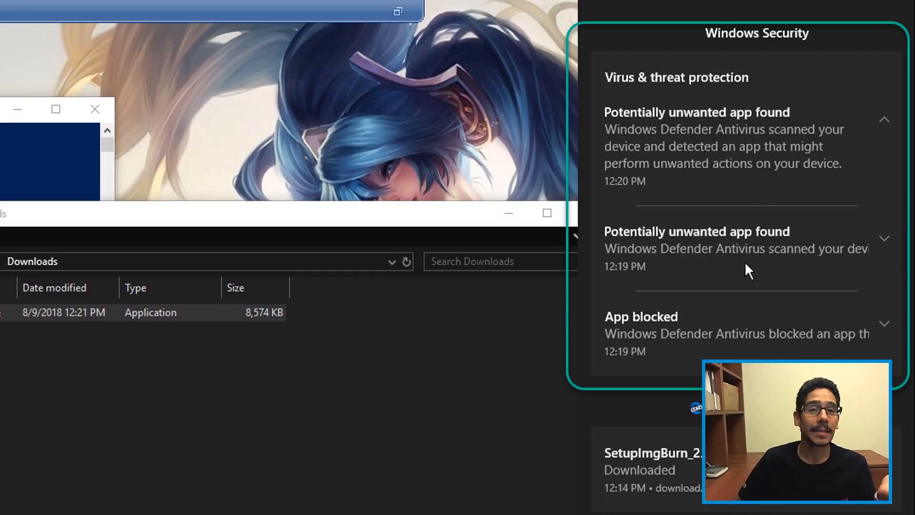
mouse_move(669, 326)
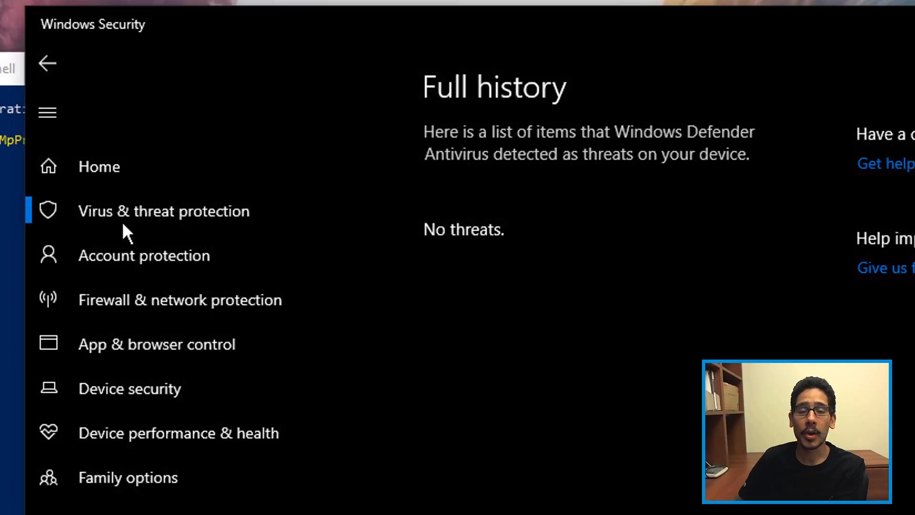
Step: Open Virus & threat protection's Threat history and scroll to Quarantined threats
left_click(48, 63)
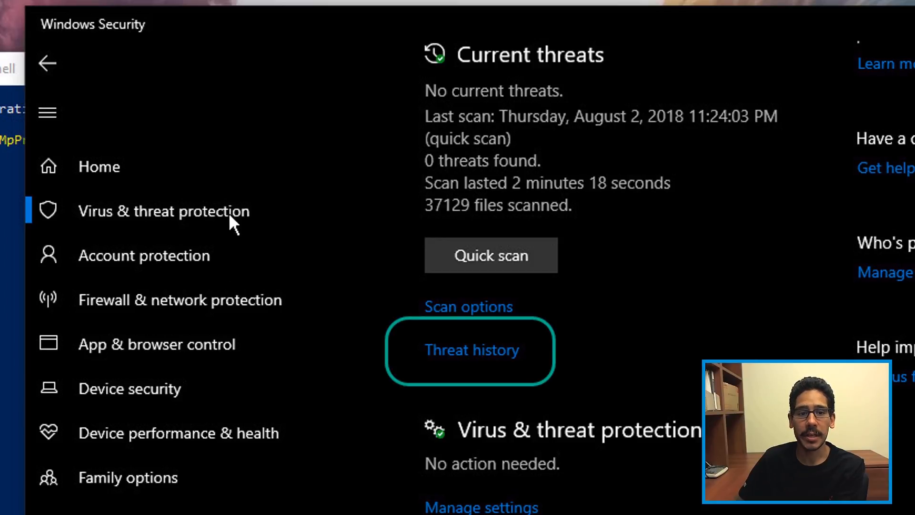
mouse_move(458, 335)
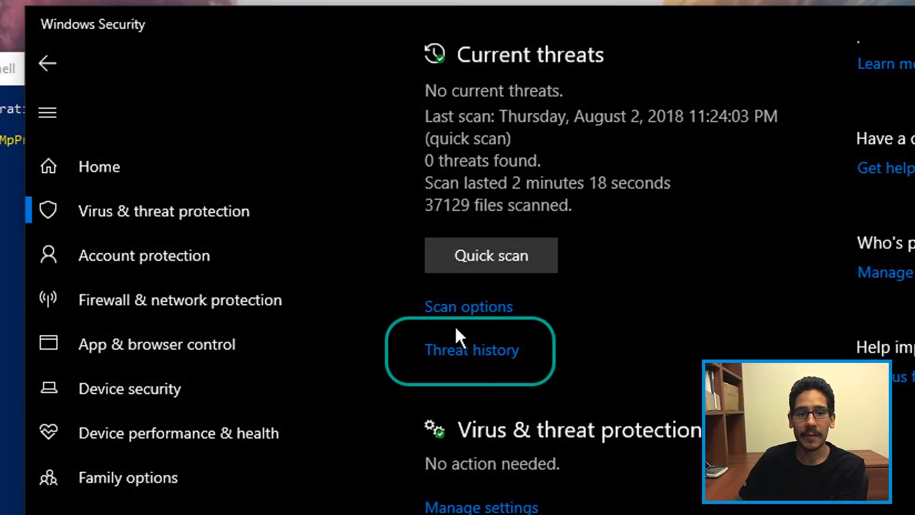
left_click(471, 349)
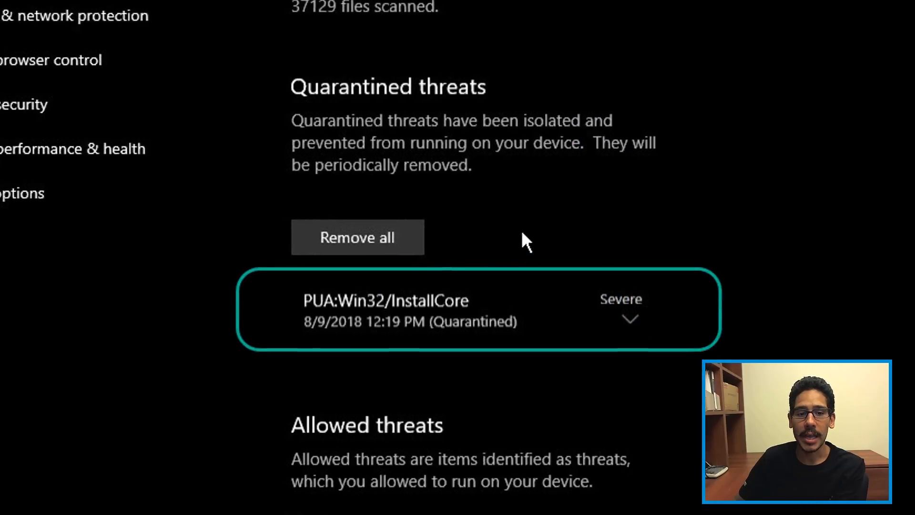
scroll("down", 3)
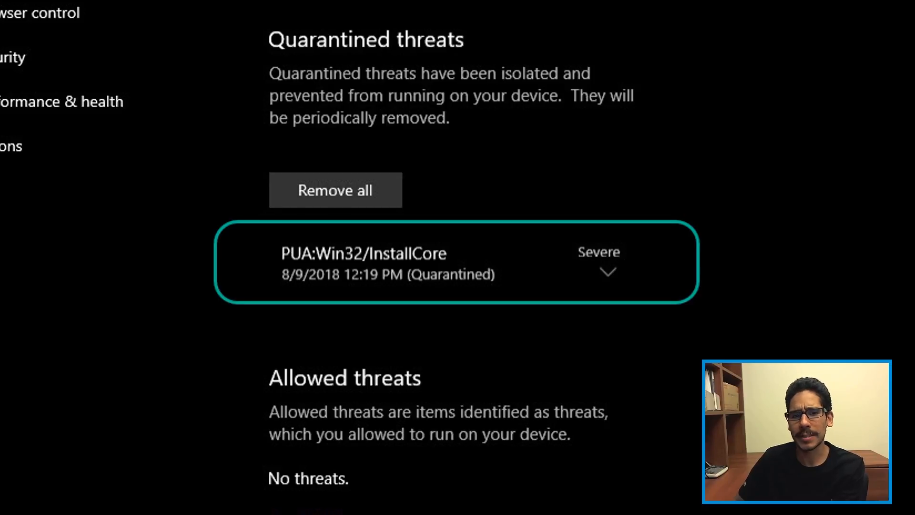
mouse_move(454, 282)
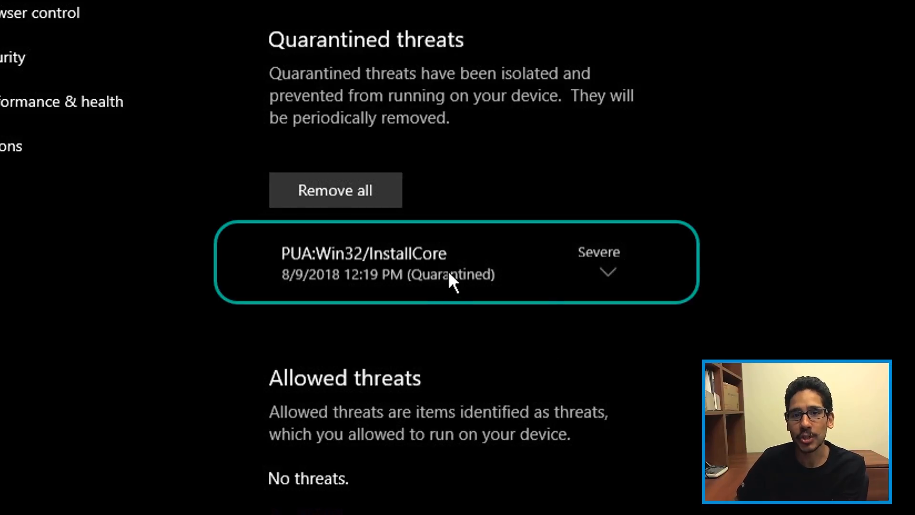
mouse_move(374, 144)
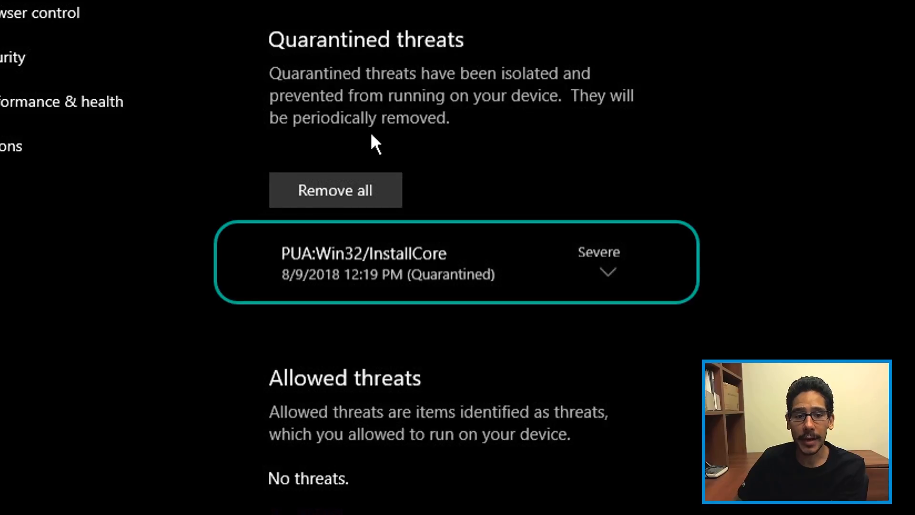
Step: Expand the PUA:Win32/InstallCore entry and approve the administrator prompt to see details
left_click(335, 190)
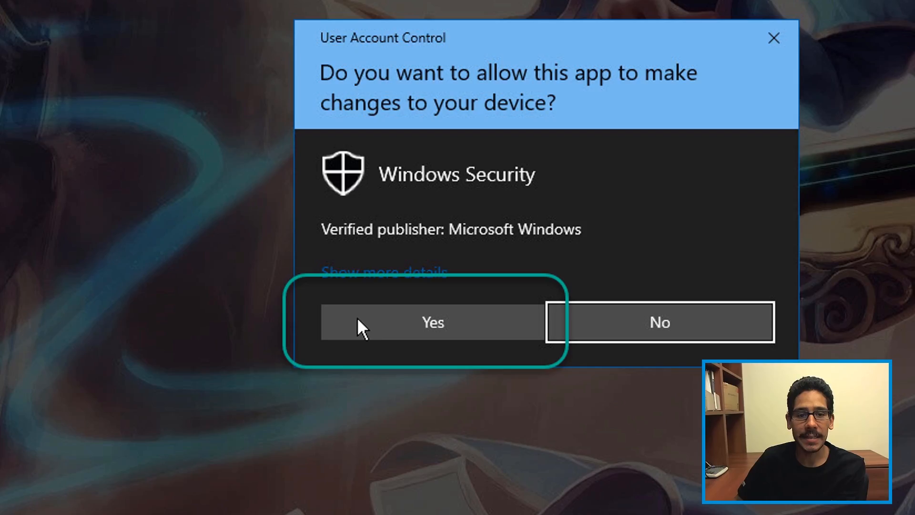
mouse_move(347, 41)
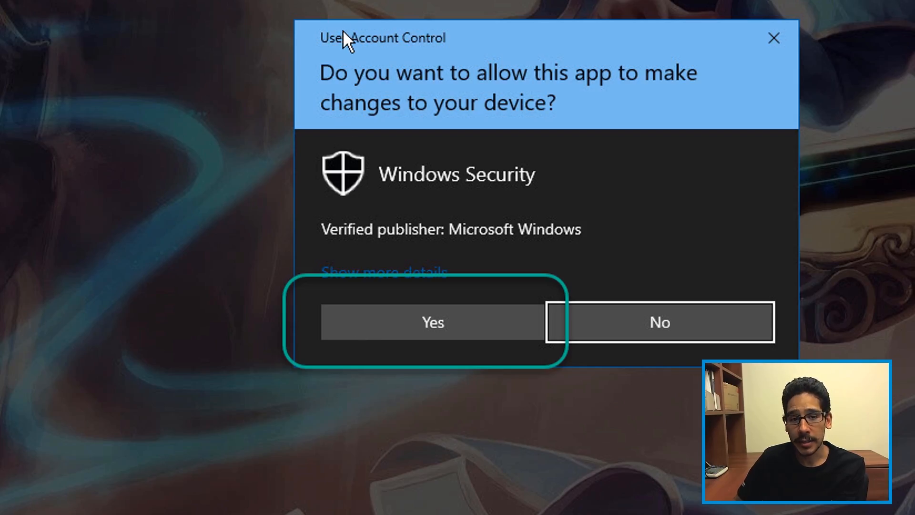
left_click(433, 322)
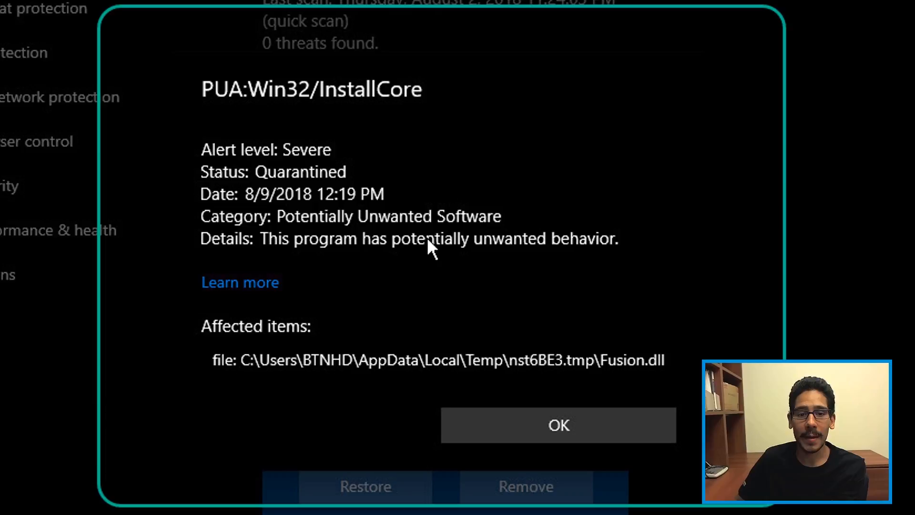
mouse_move(453, 192)
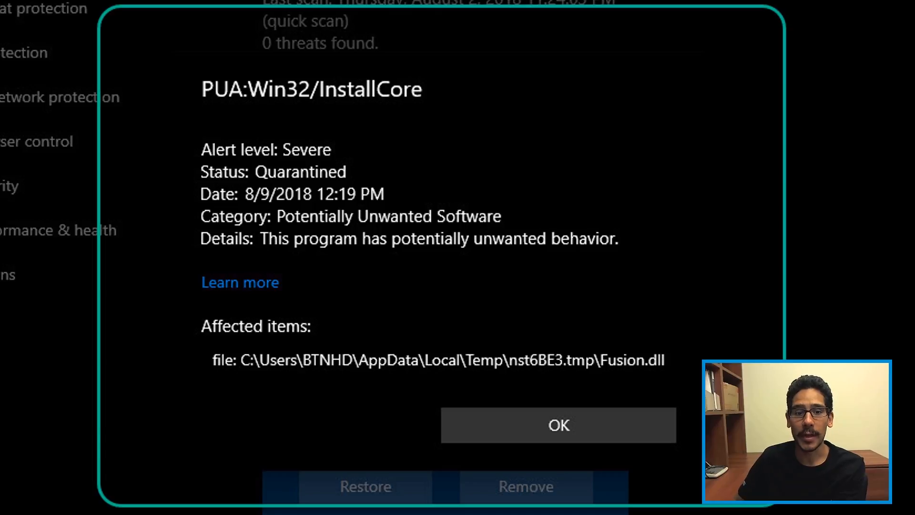
mouse_move(497, 387)
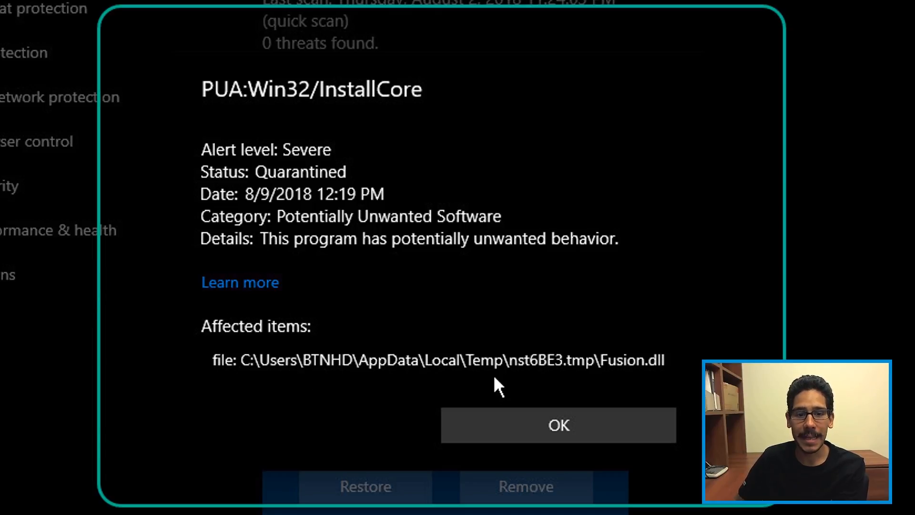
mouse_move(581, 376)
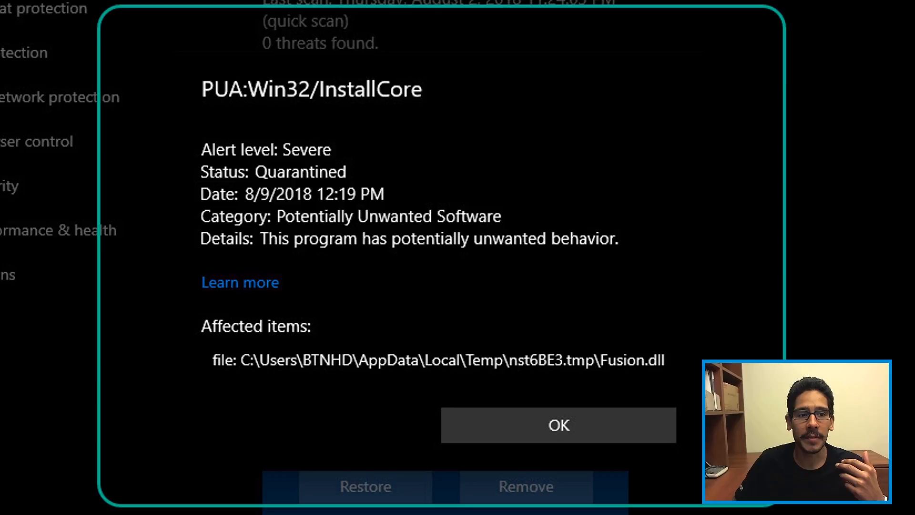
mouse_move(35, 35)
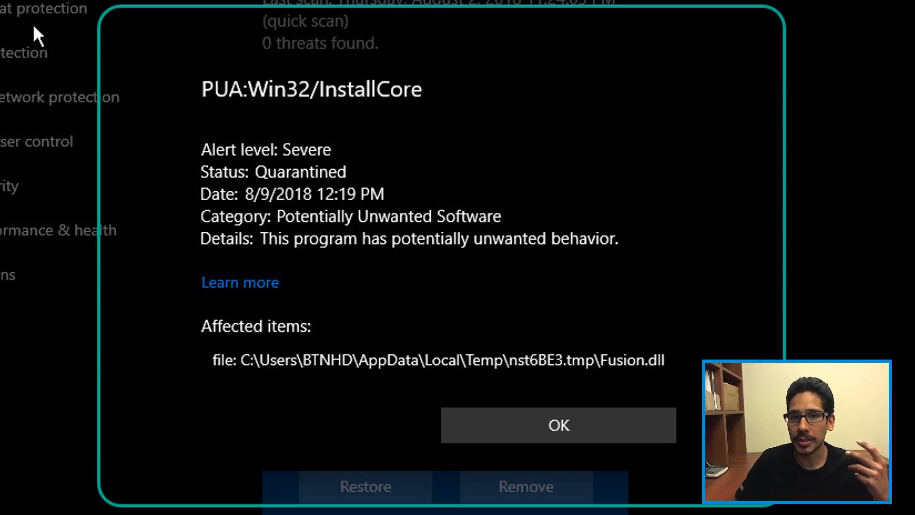
mouse_move(332, 96)
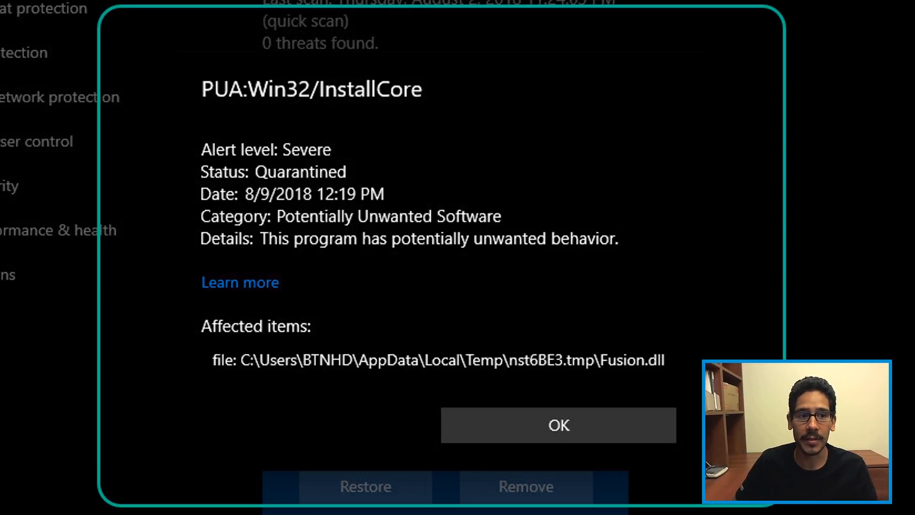
mouse_move(124, 45)
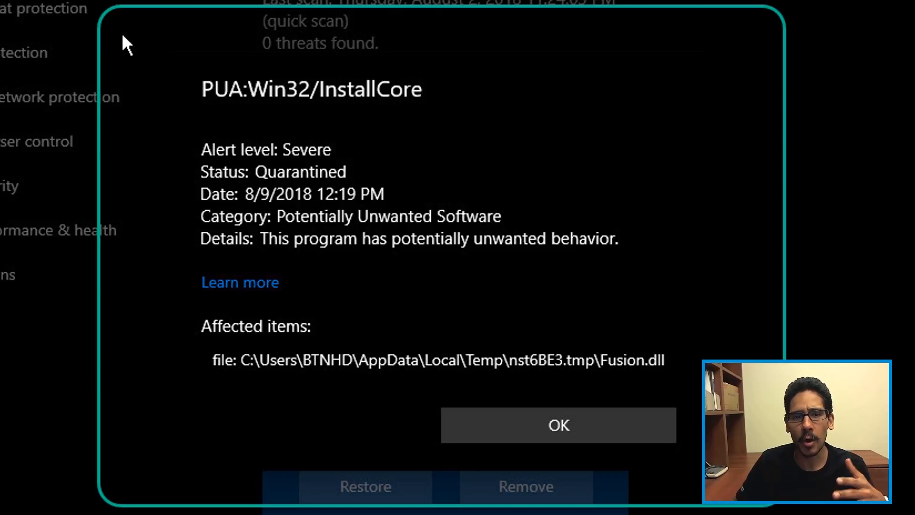